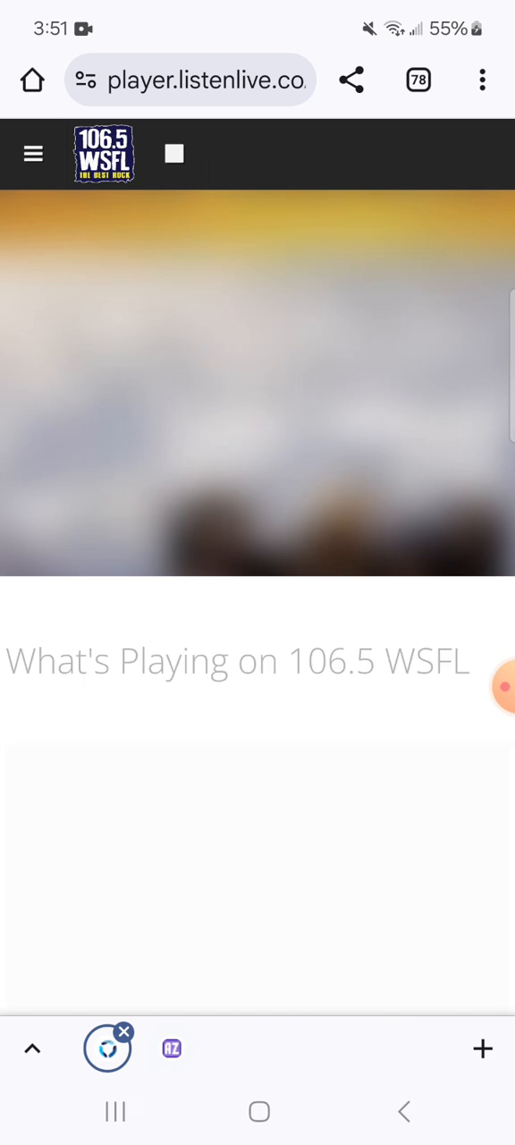
{"action": "scroll", "scroll_direction": "down", "scroll_amount": 3}
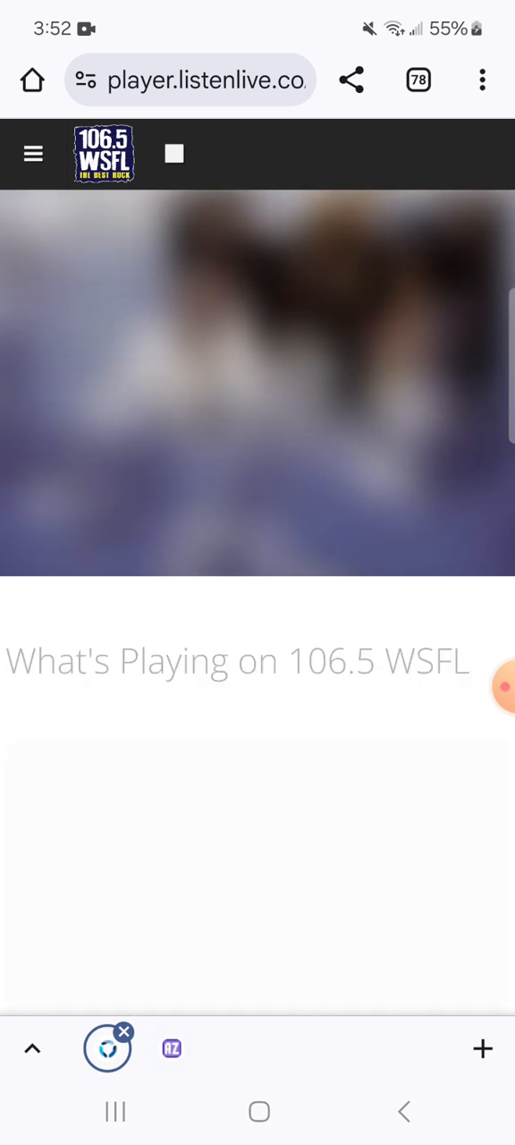
{"action": "scroll", "scroll_direction": "down", "scroll_amount": 3}
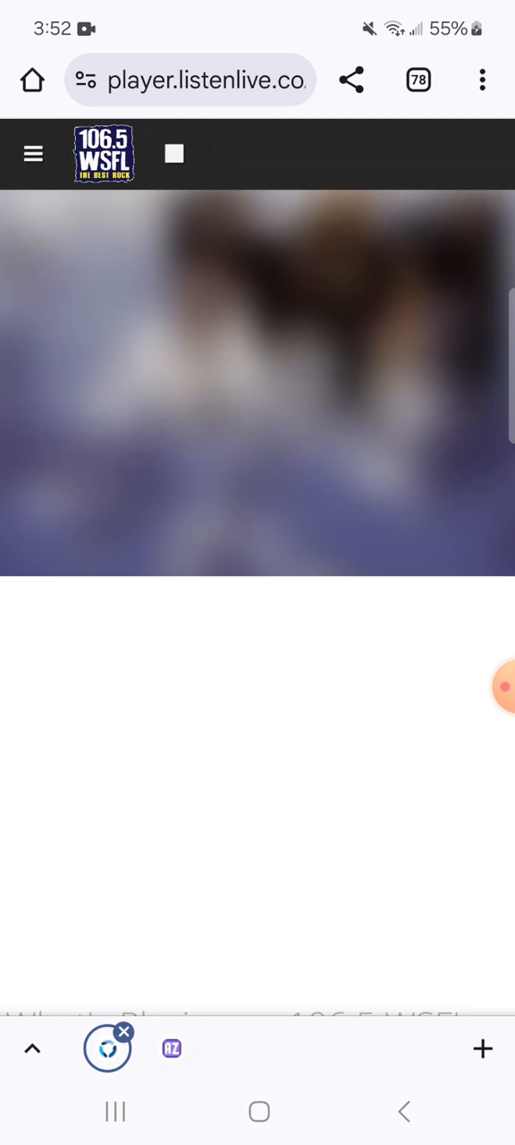